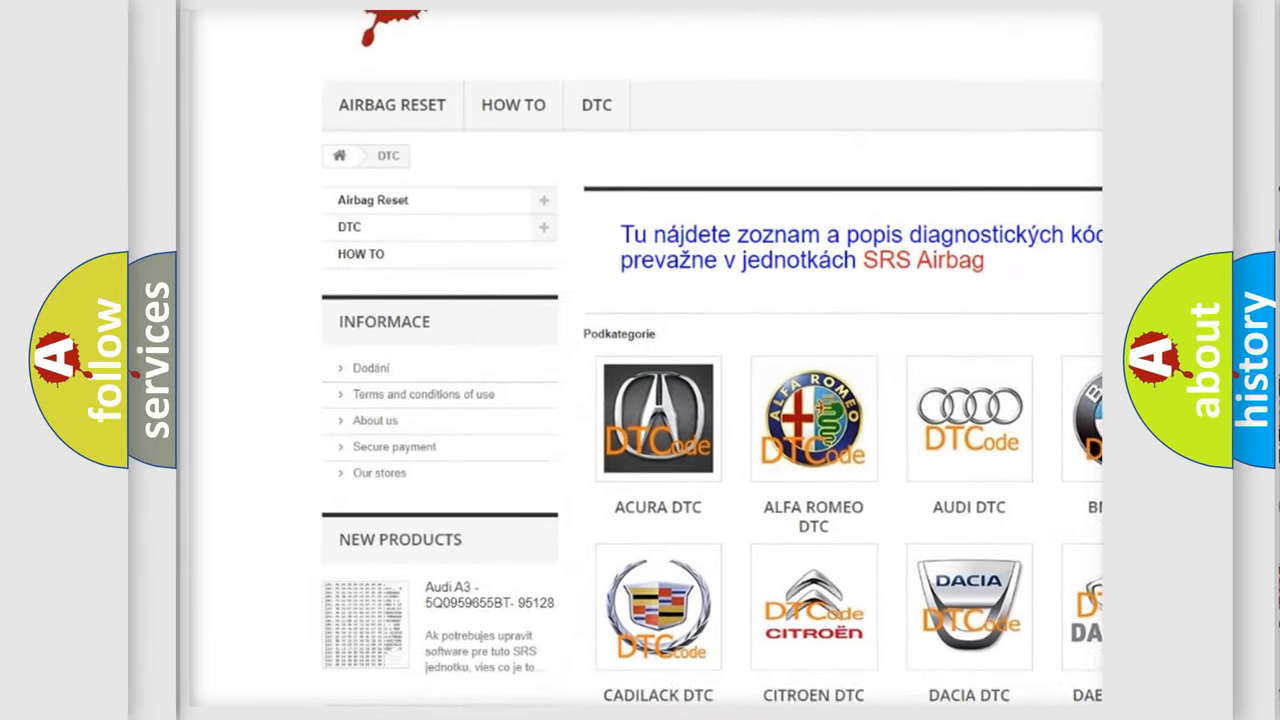
scroll("down", 3)
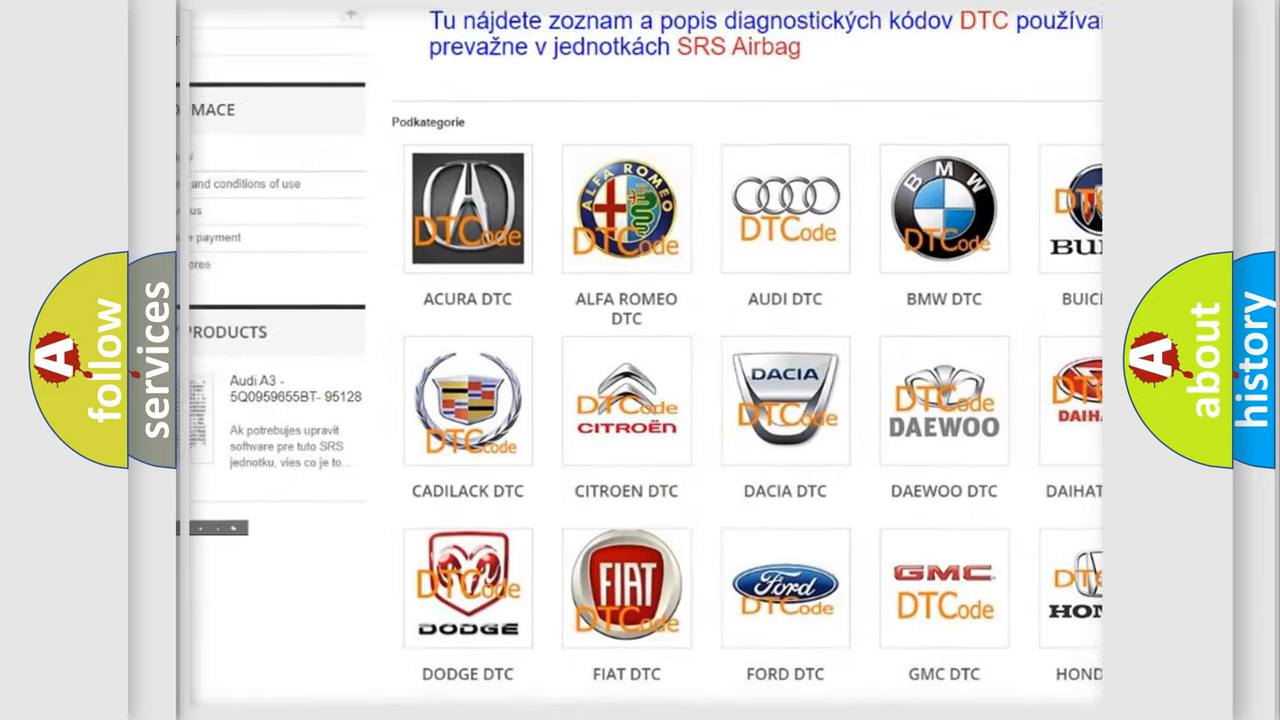
scroll("up", 3)
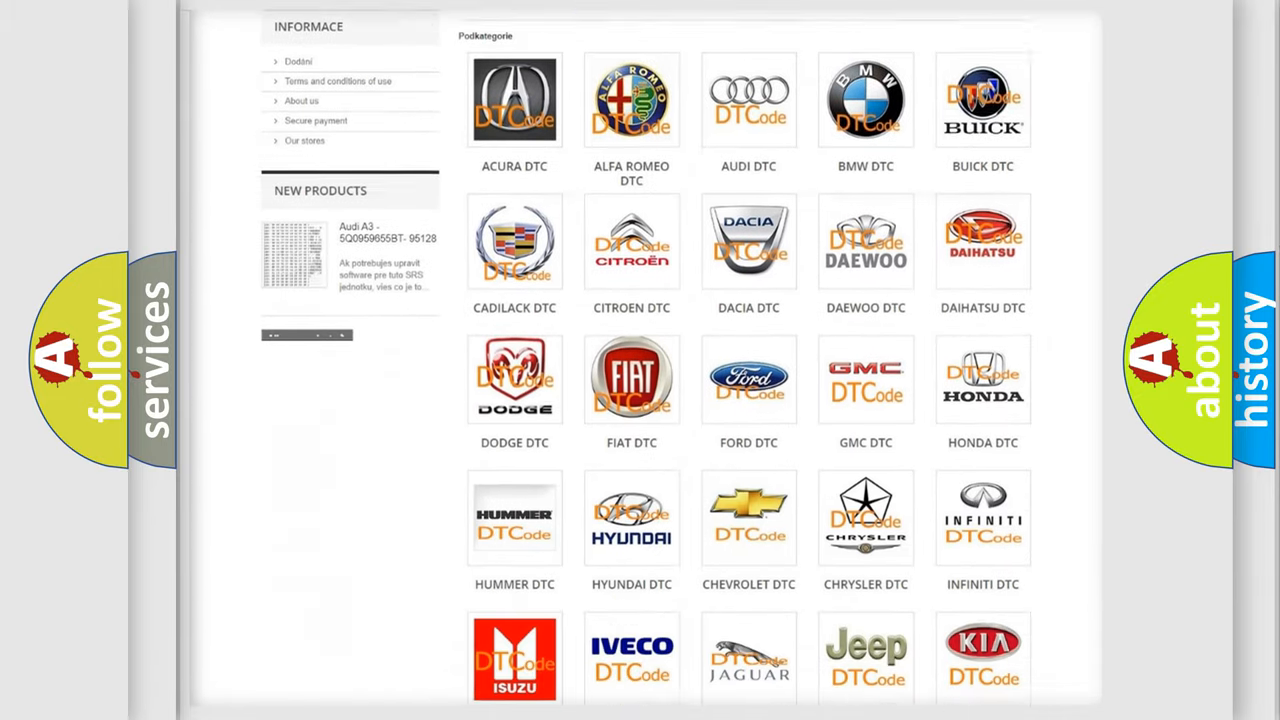
scroll("down", 3)
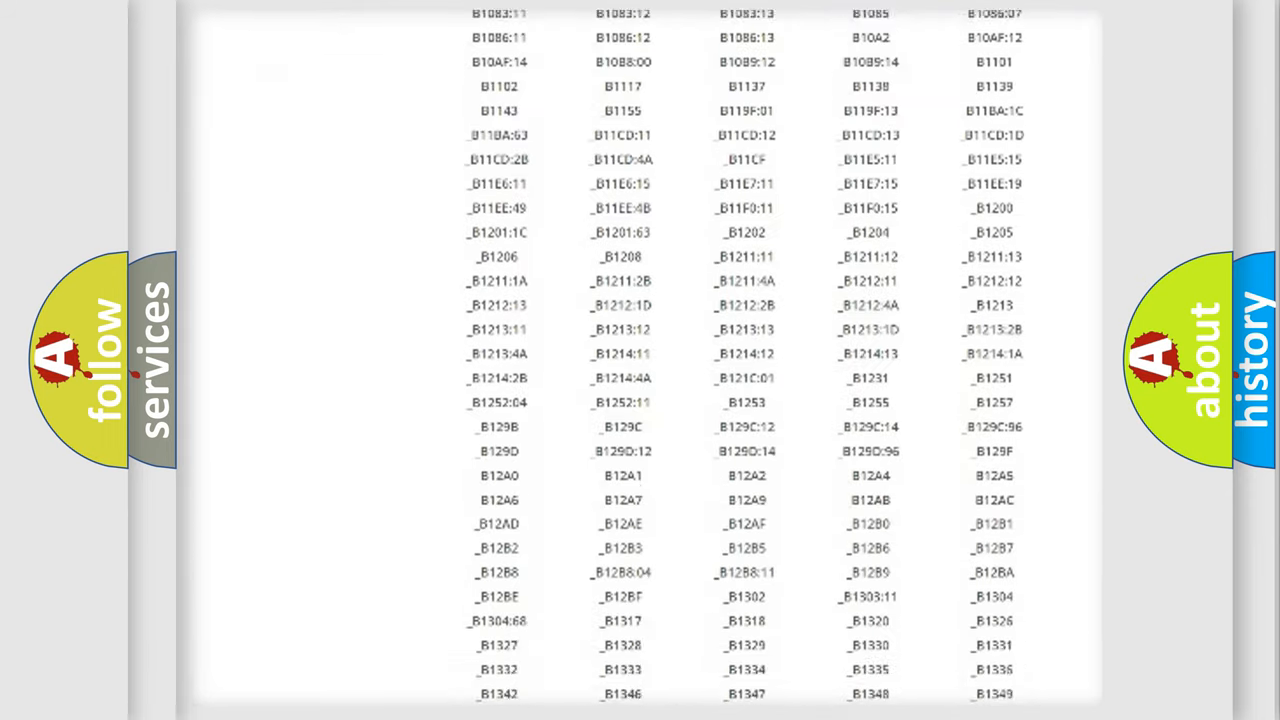
scroll("down", 3)
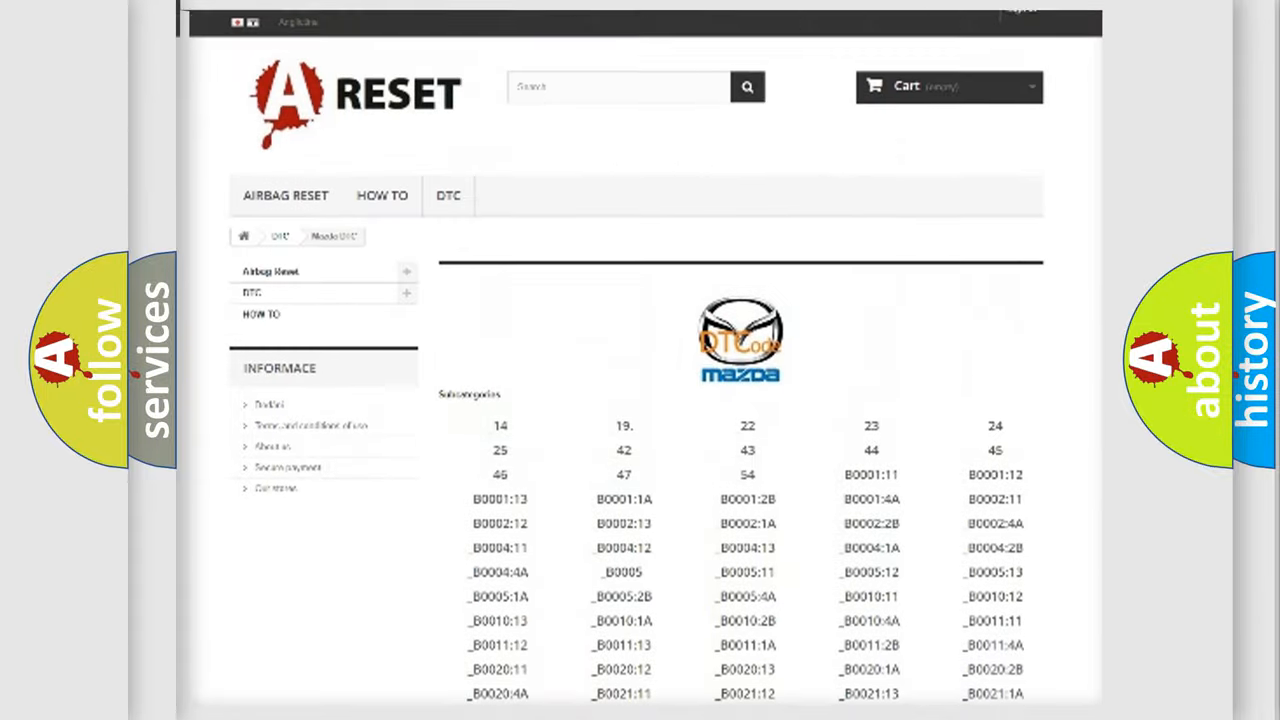
scroll("up", 3)
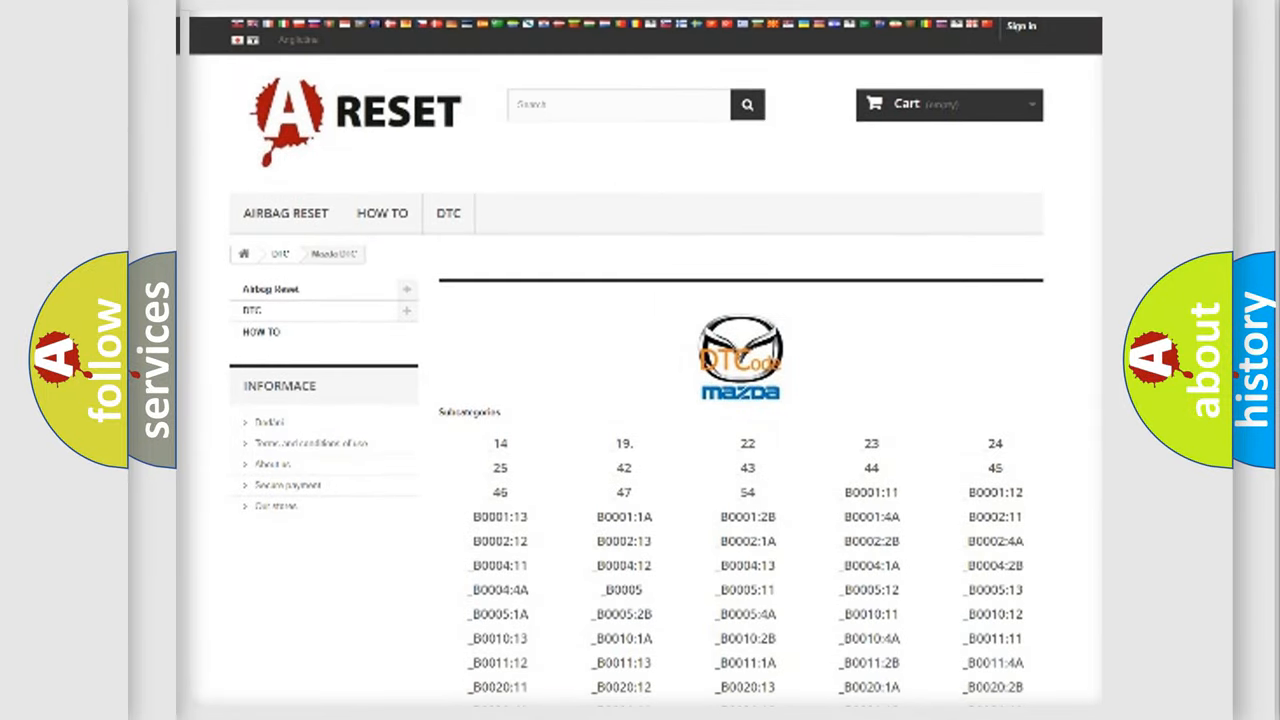